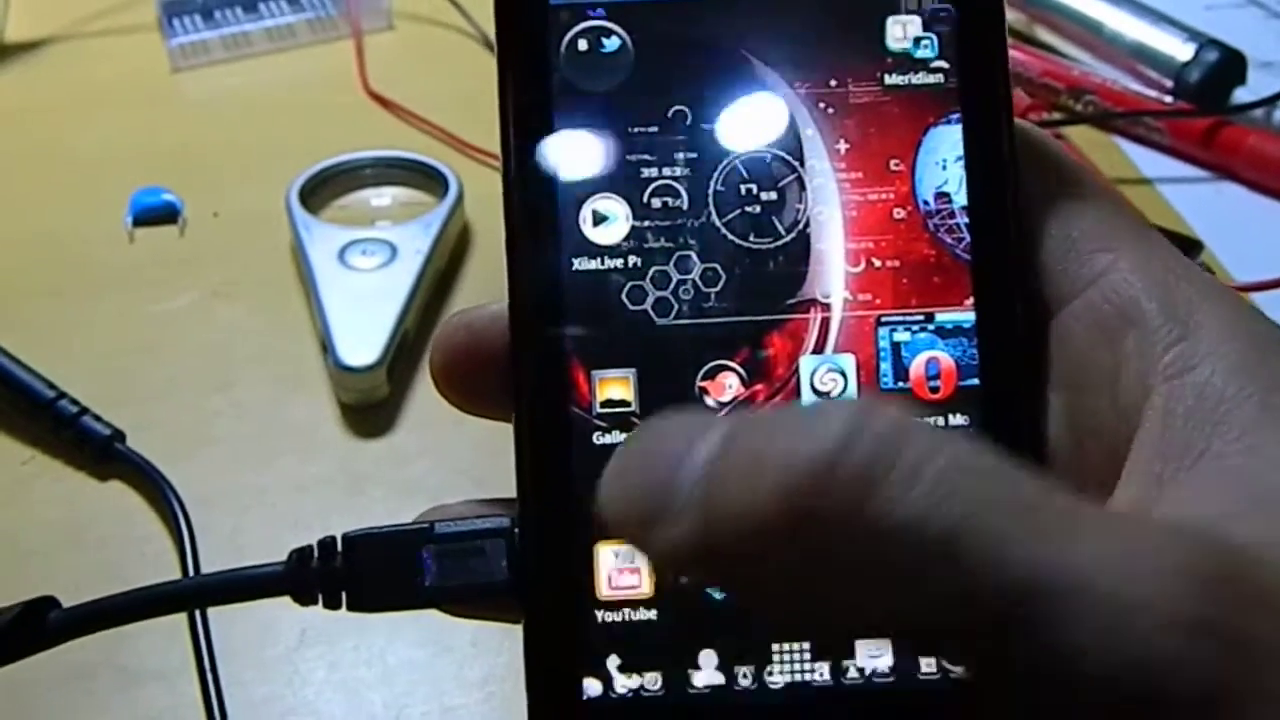
Start the YouTube app from the home screen icon so its channel feed begins loading
click(620, 576)
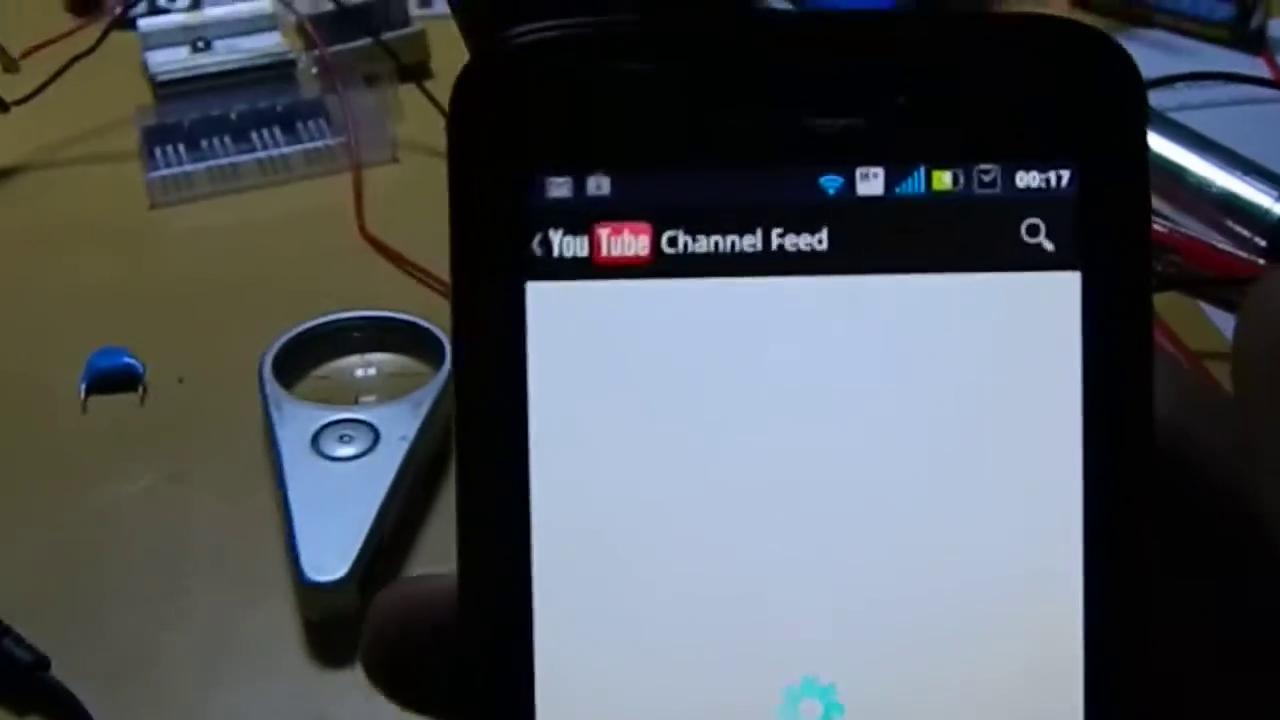